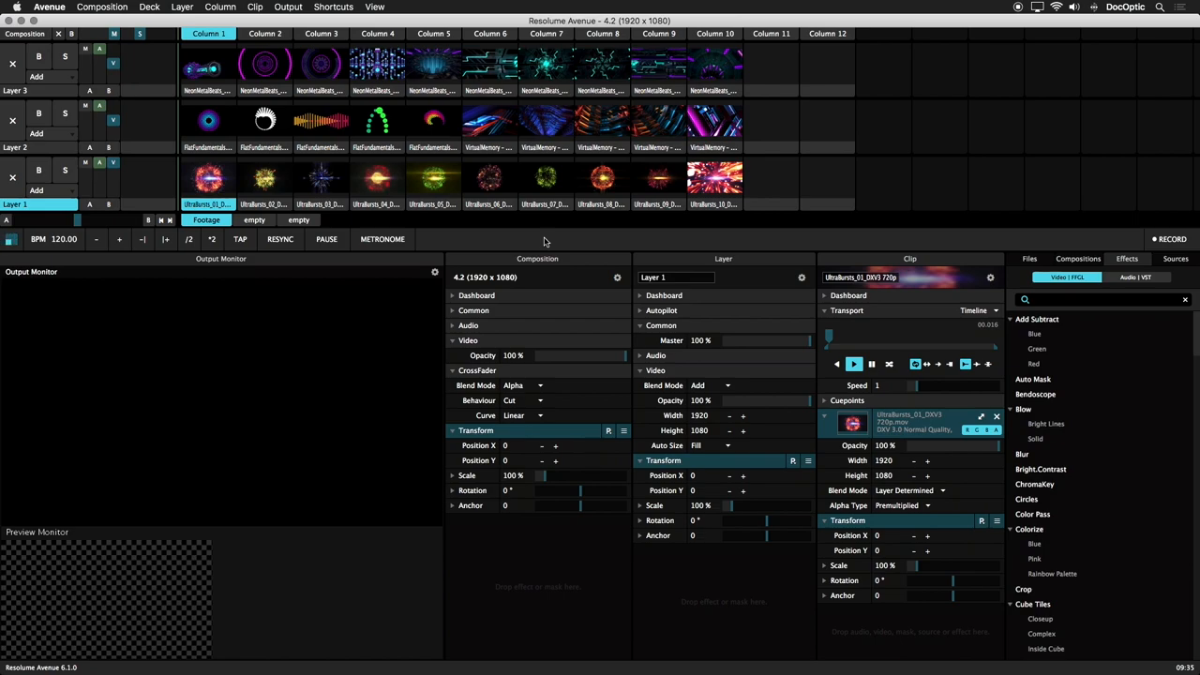
mouse_move(482, 228)
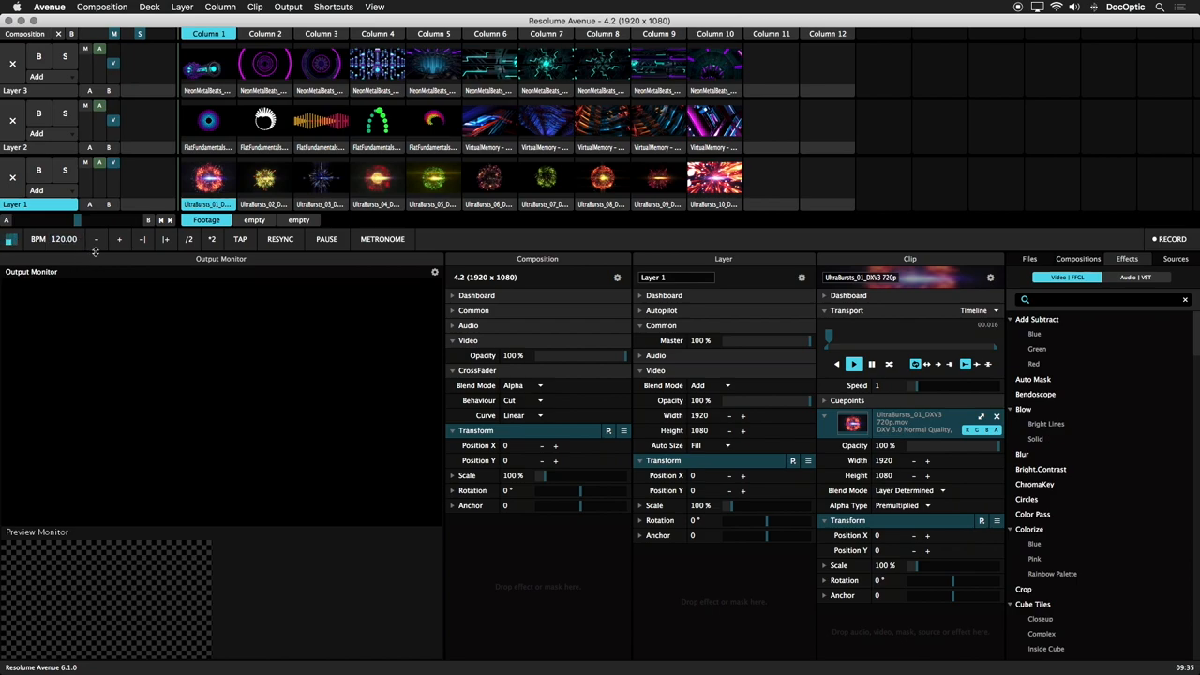
Nudge the composition tempo up and down around 120 BPM with the - and + buttons, ending back at 120.
left_click(97, 238)
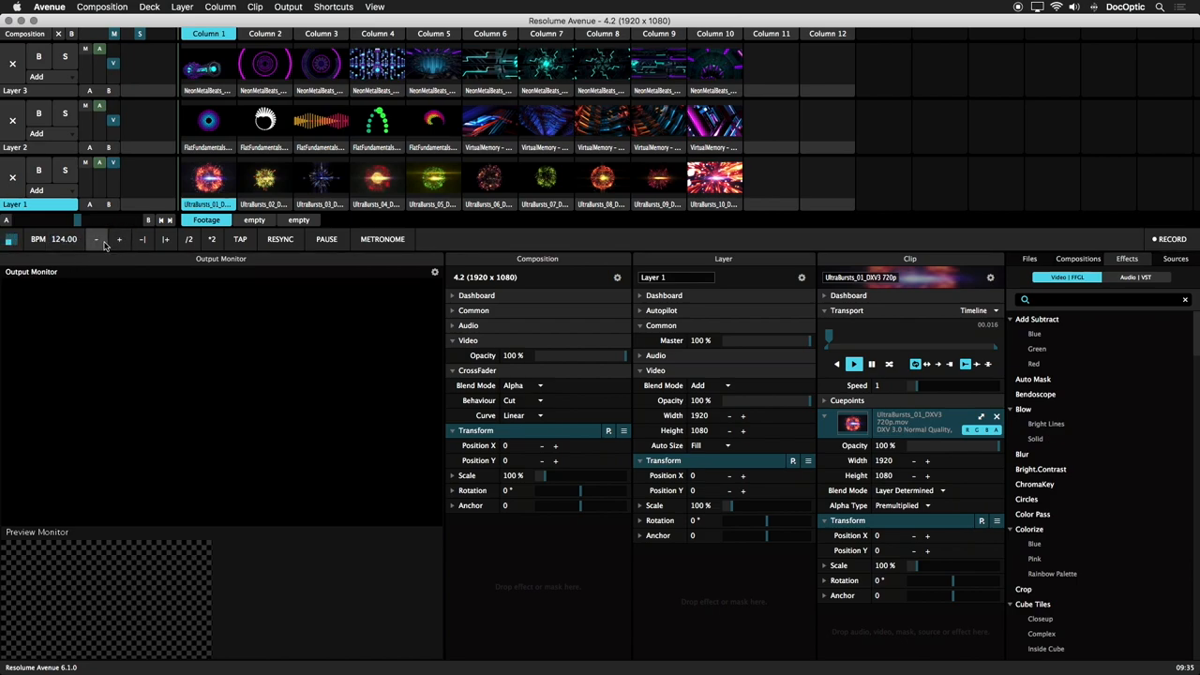
left_click(98, 240)
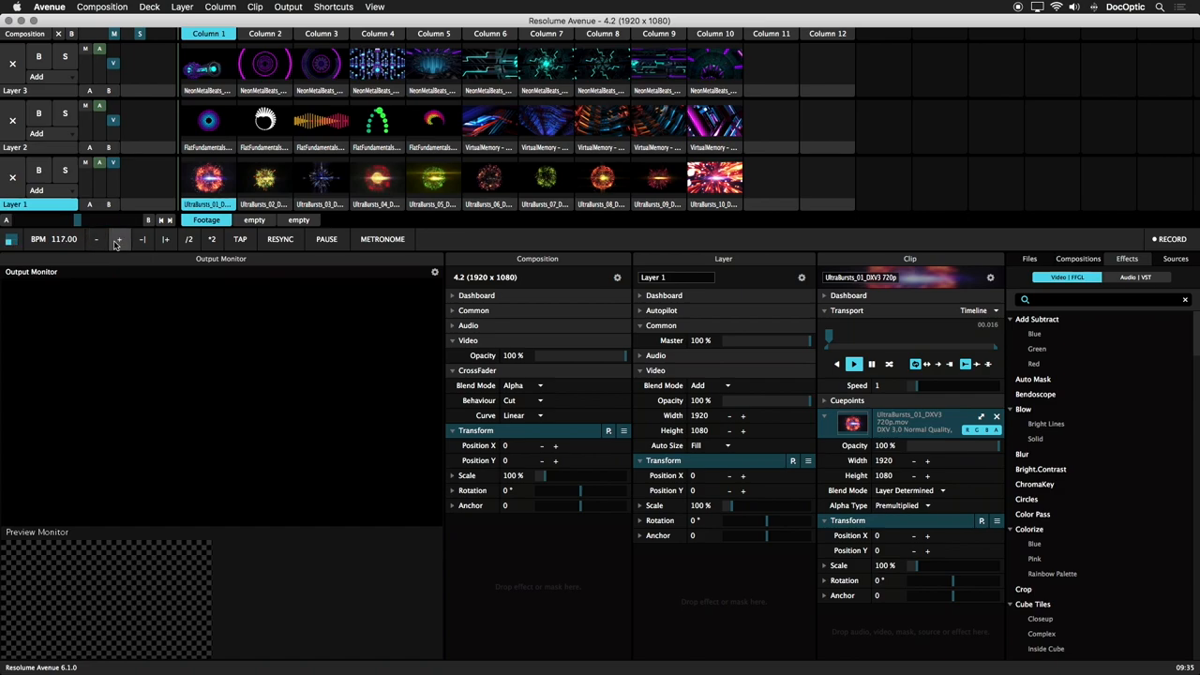
left_click(120, 240)
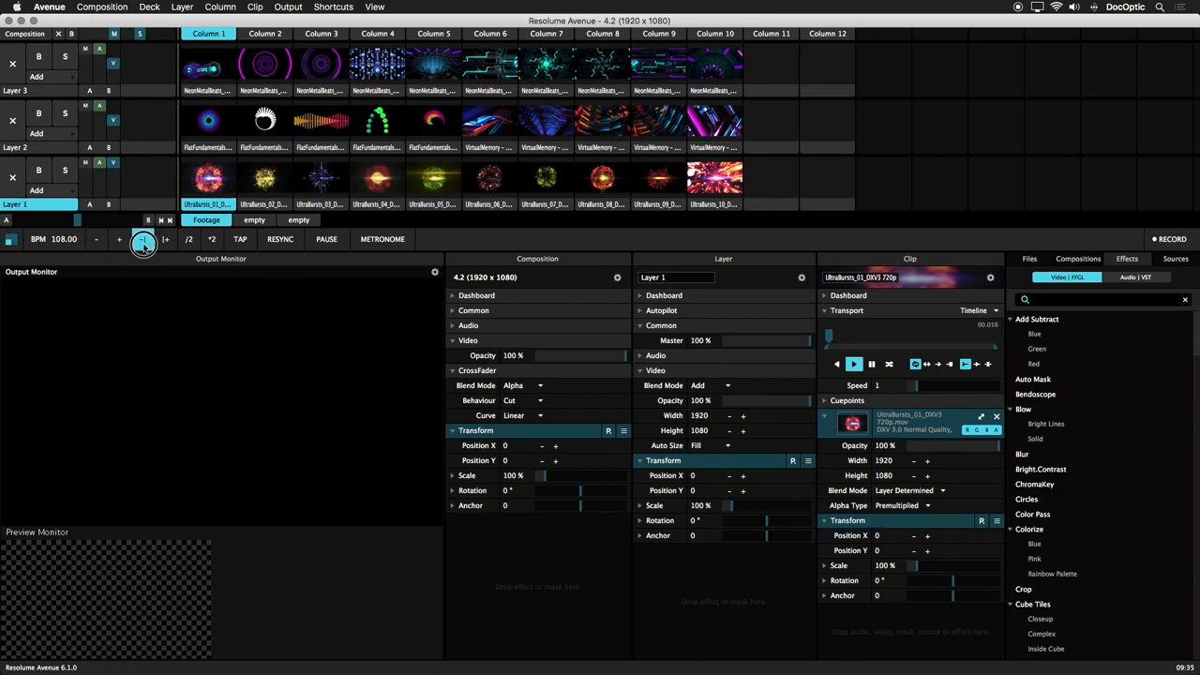
left_click(165, 240)
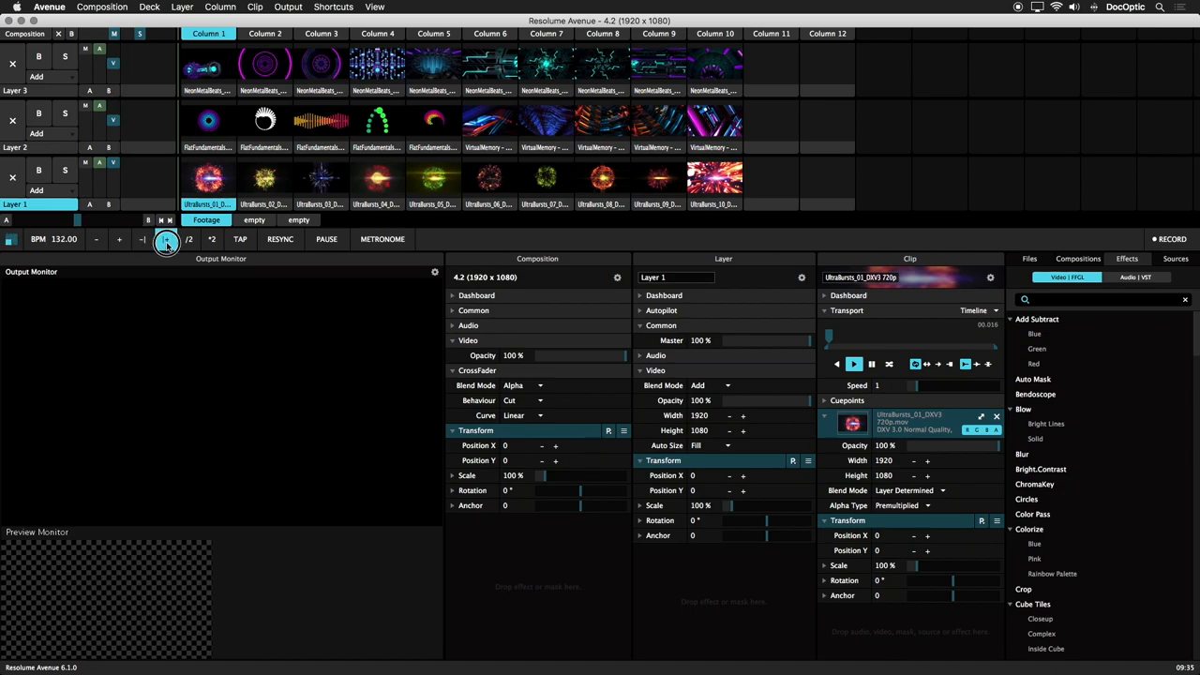
left_click(165, 240)
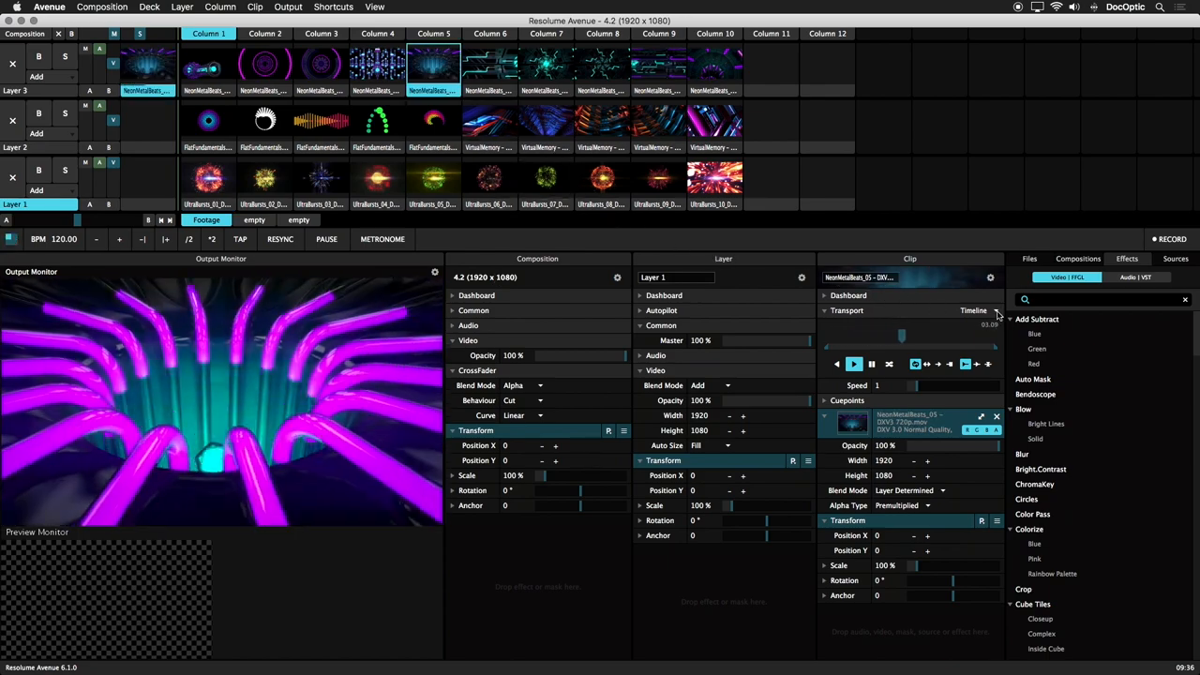
Switch the neon clip's transport from Timeline to BPM Sync so it spans 16 beats.
left_click(975, 311)
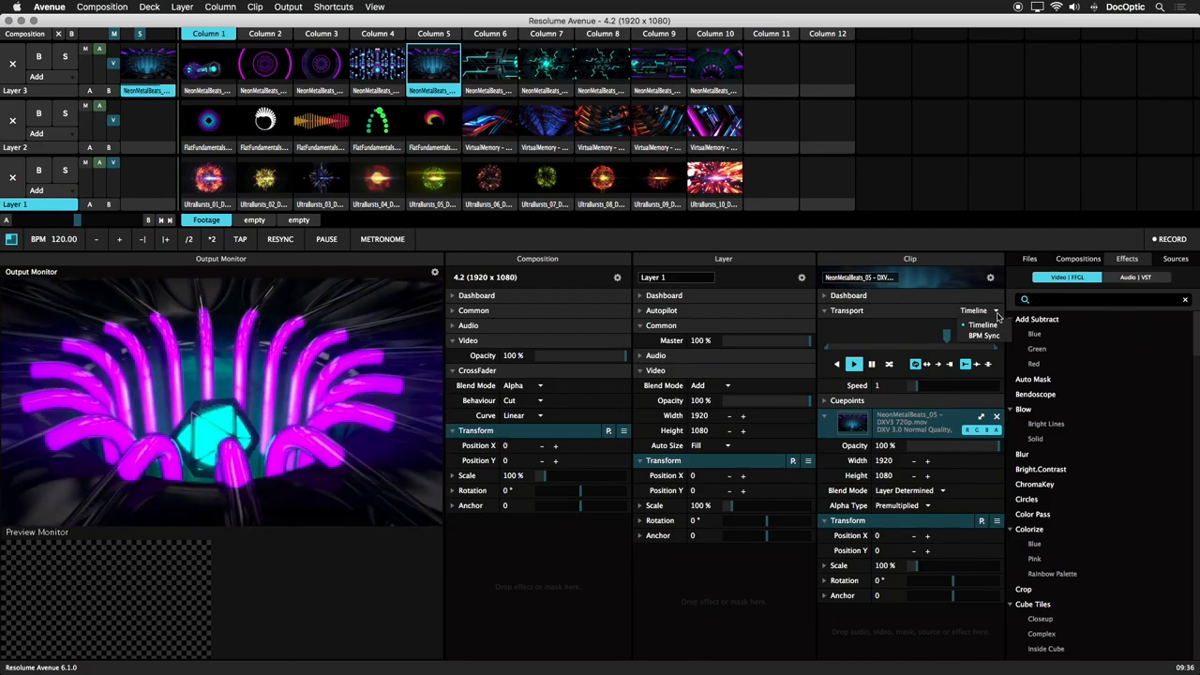
left_click(984, 311)
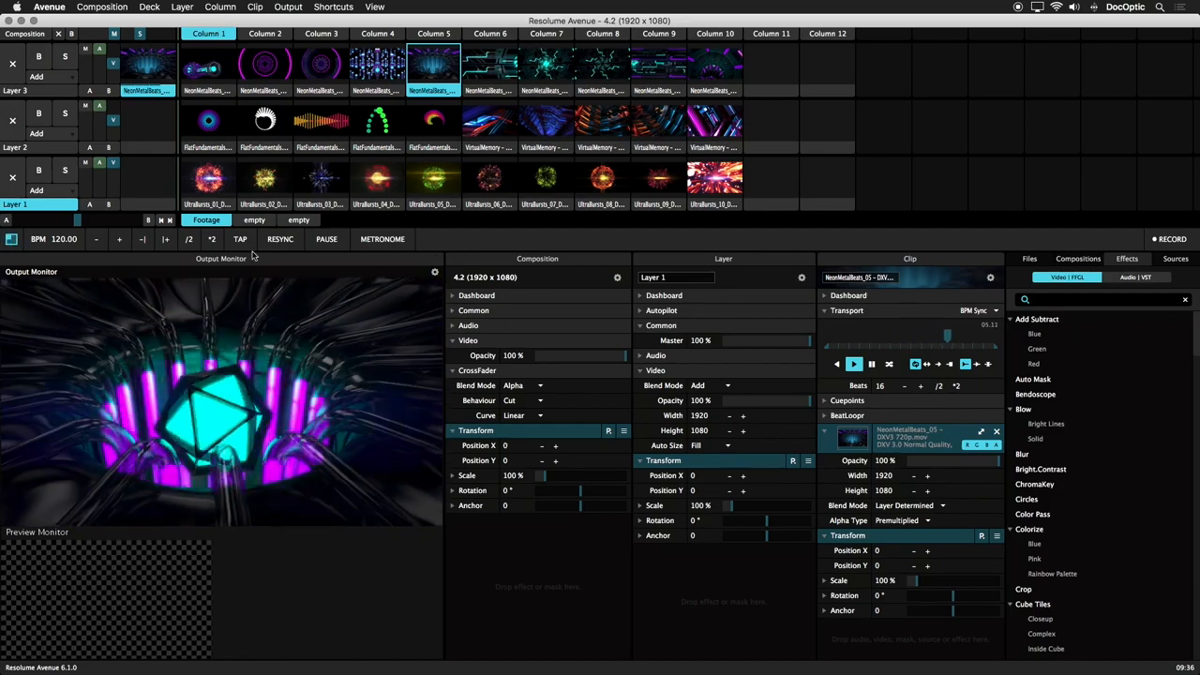
left_click(240, 240)
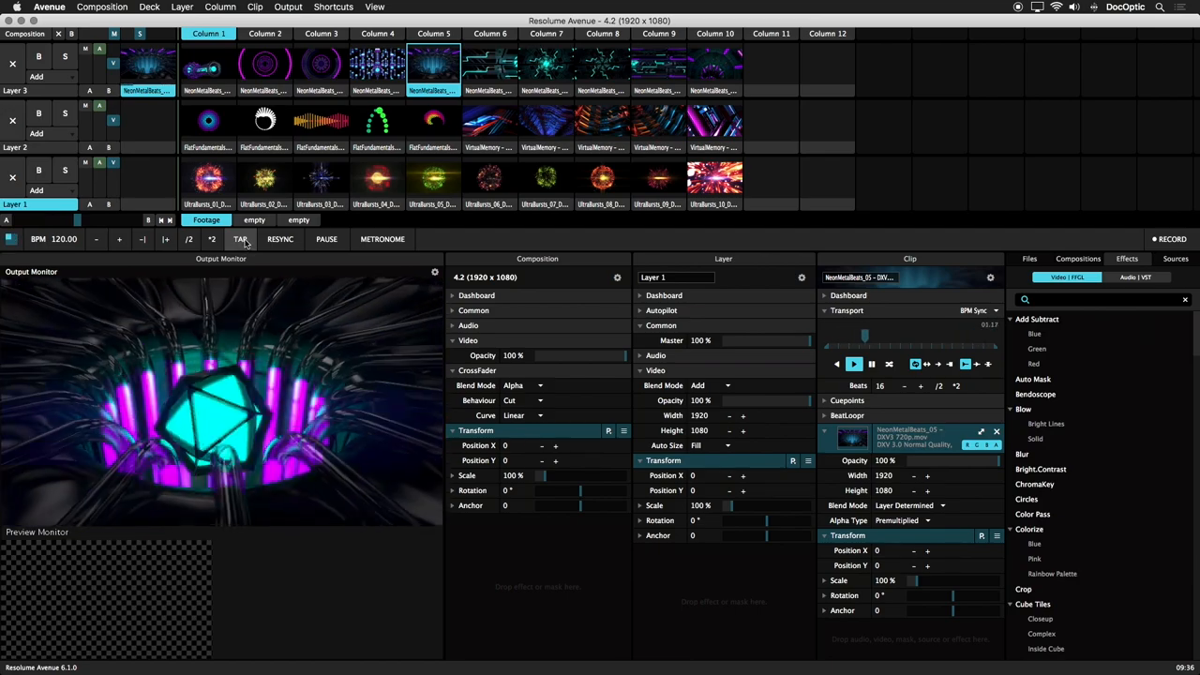
Tap the tempo to the music, landing near 125.52 BPM, then resync playback to the beat.
left_click(240, 240)
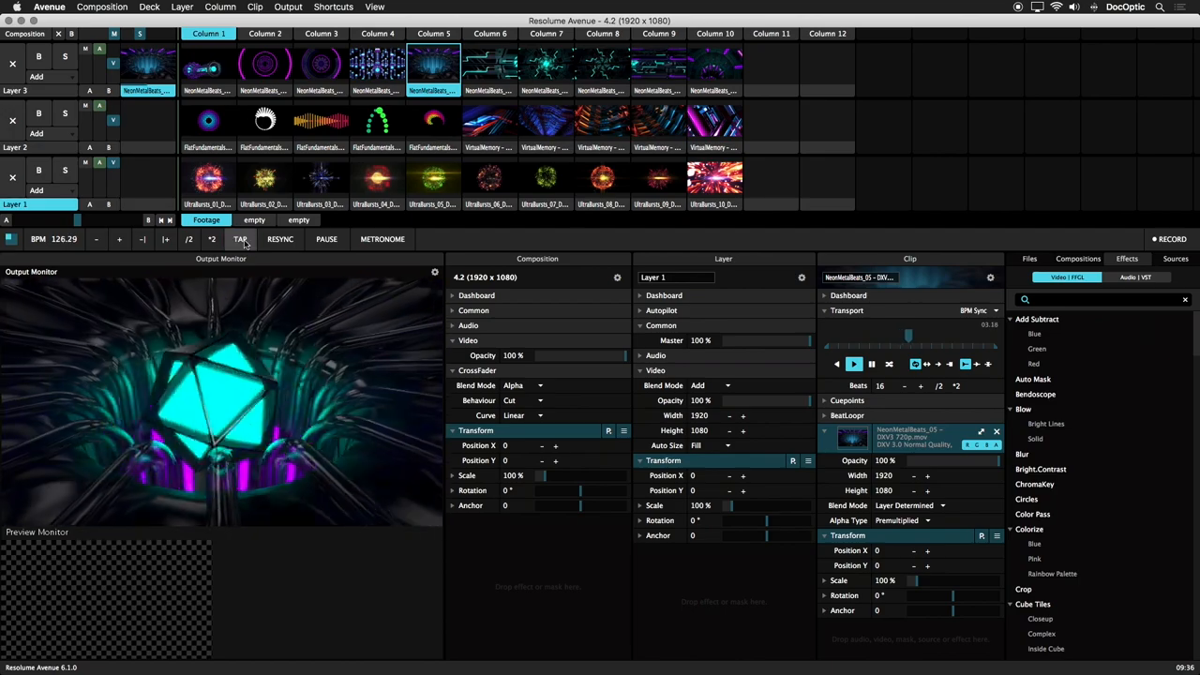
left_click(279, 240)
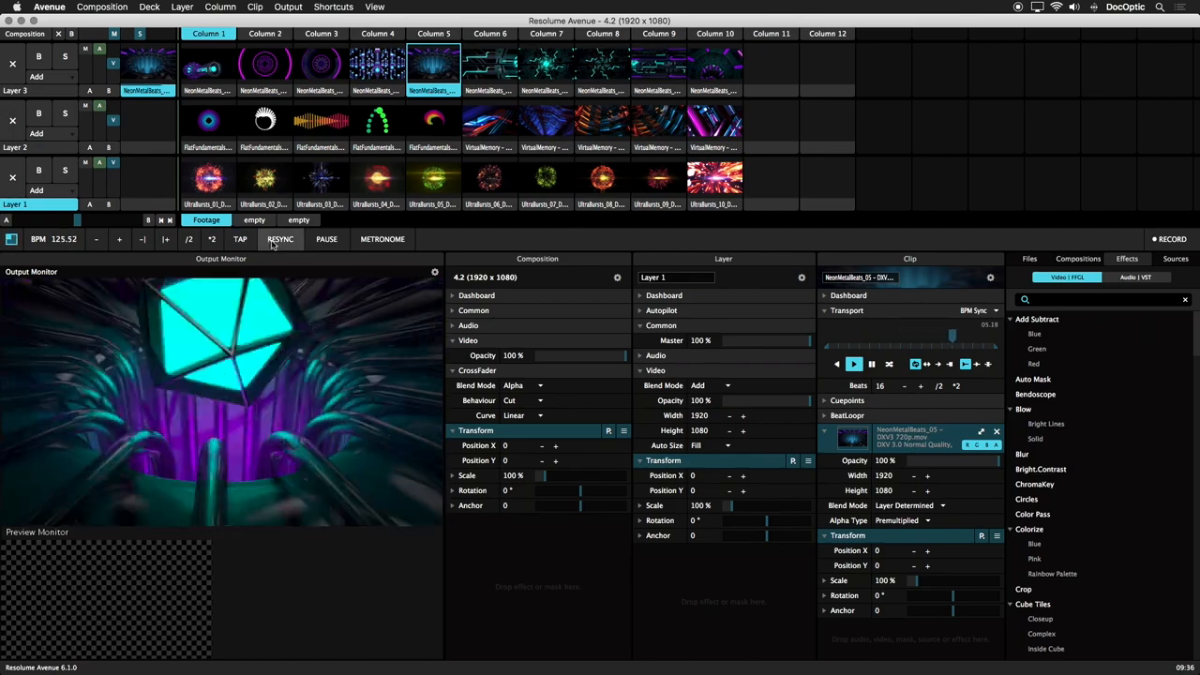
left_click(281, 238)
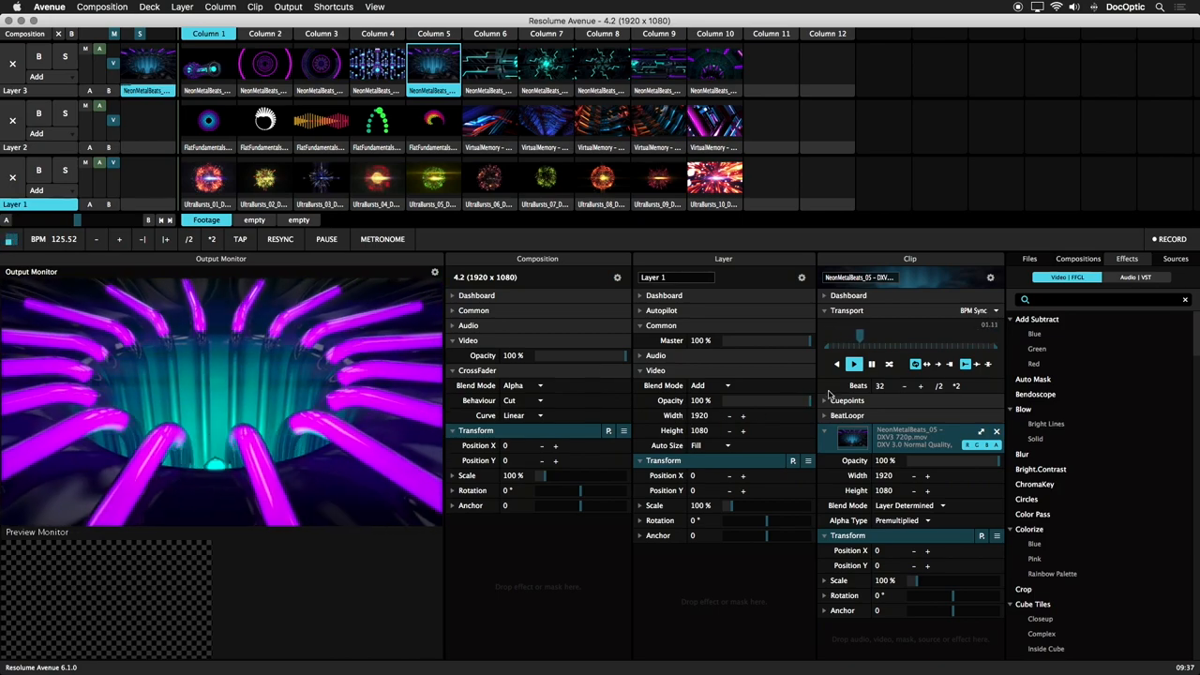
Halve the clip's Beats from 32 back to 16 and resync it to the beat.
left_click(922, 386)
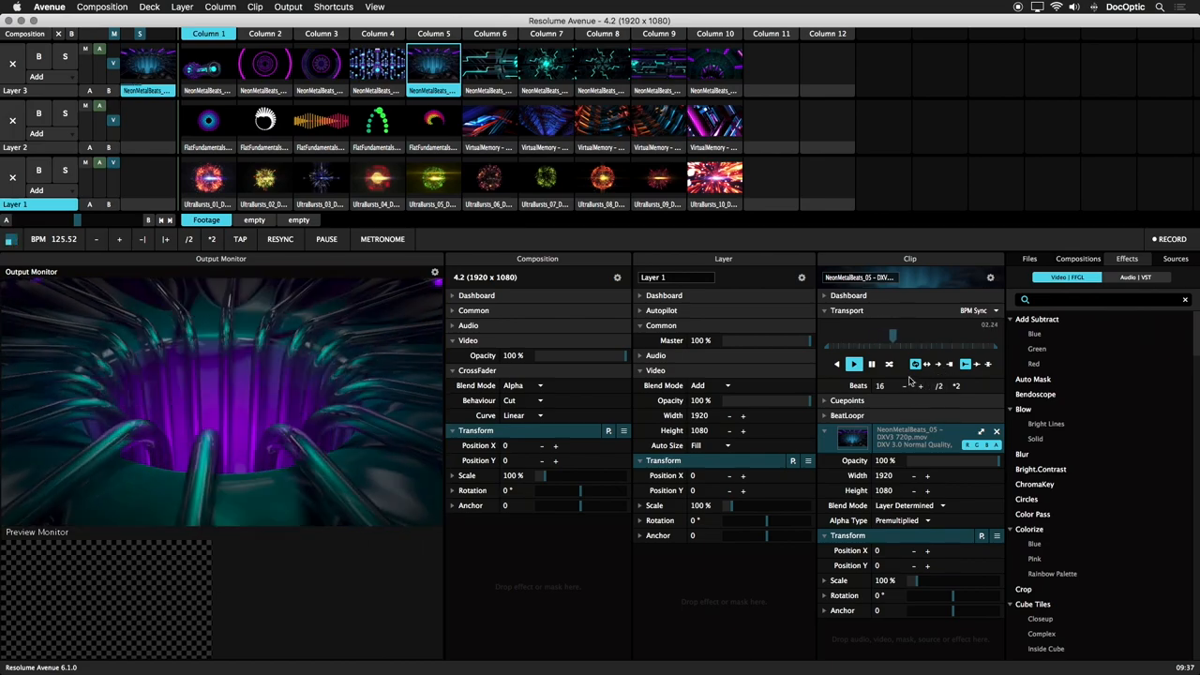
left_click(889, 363)
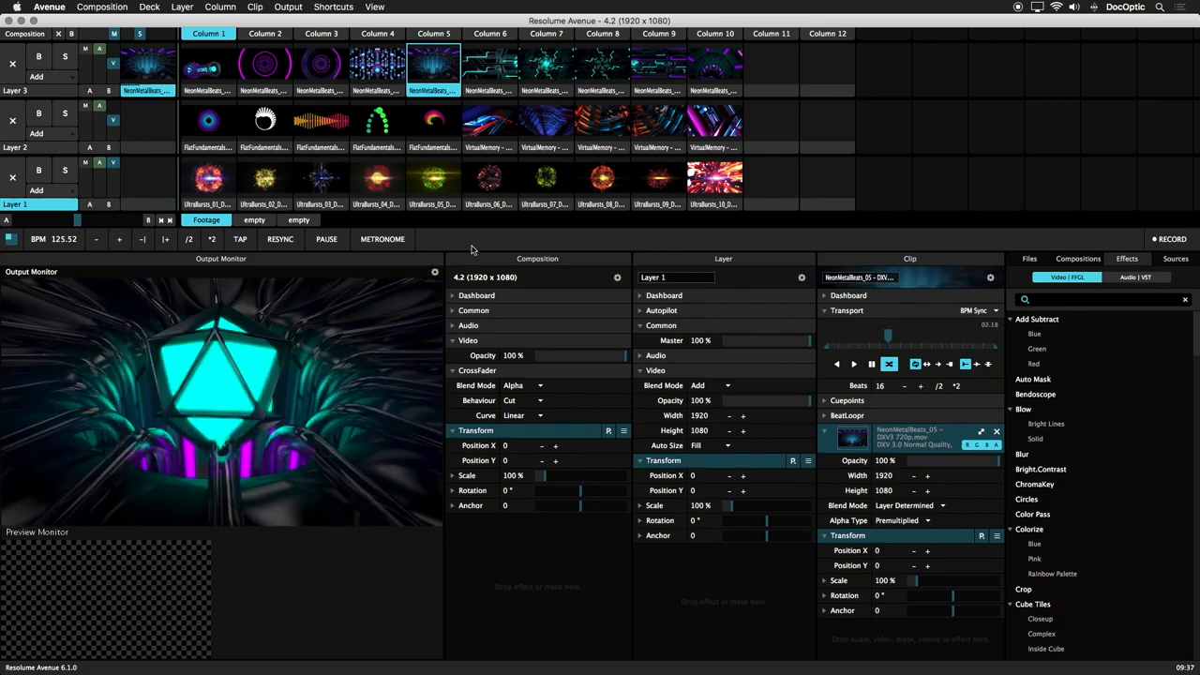
left_click(281, 240)
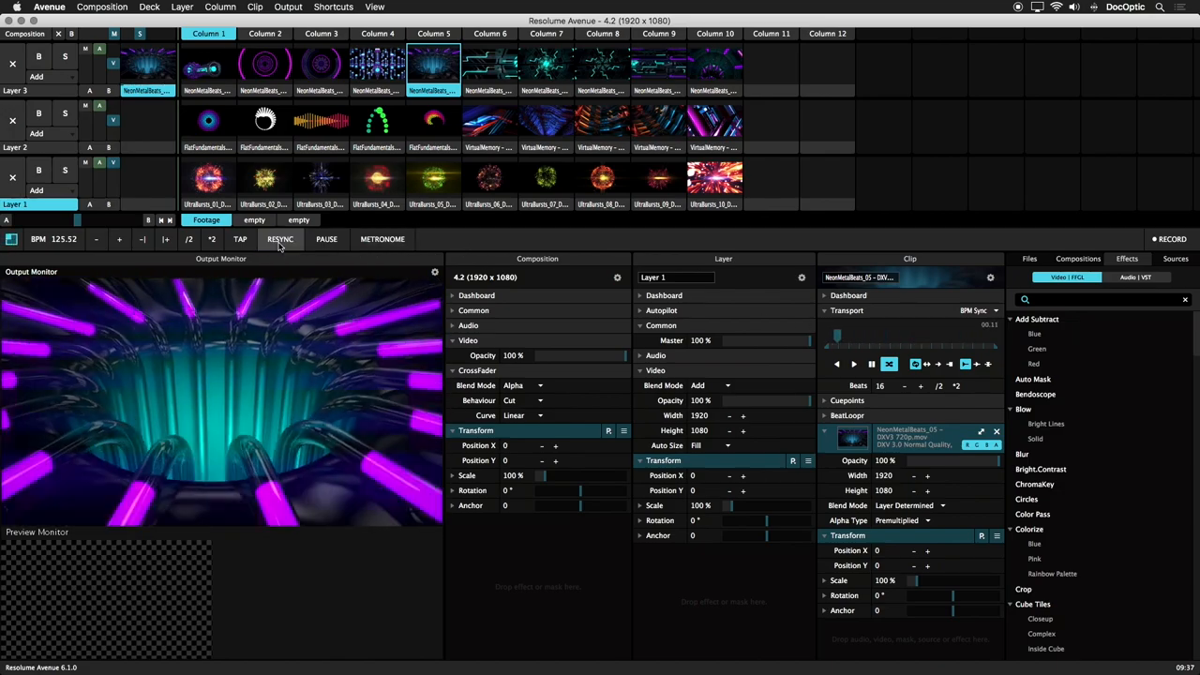